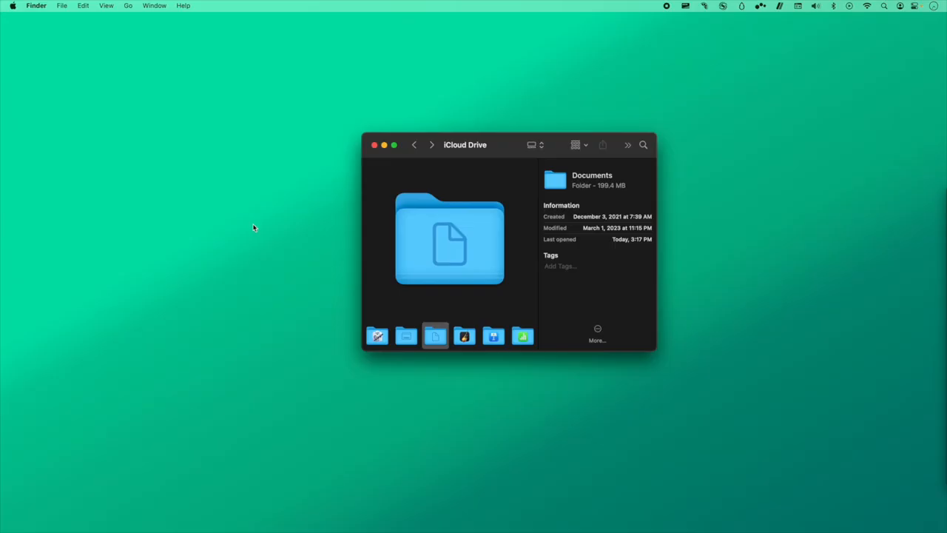
pyautogui.moveTo(361, 224)
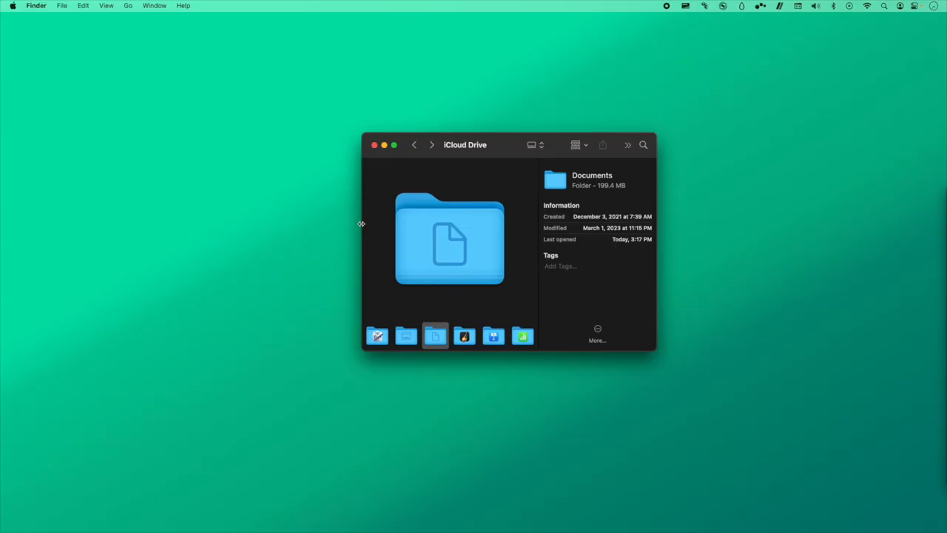
pyautogui.moveTo(425, 241)
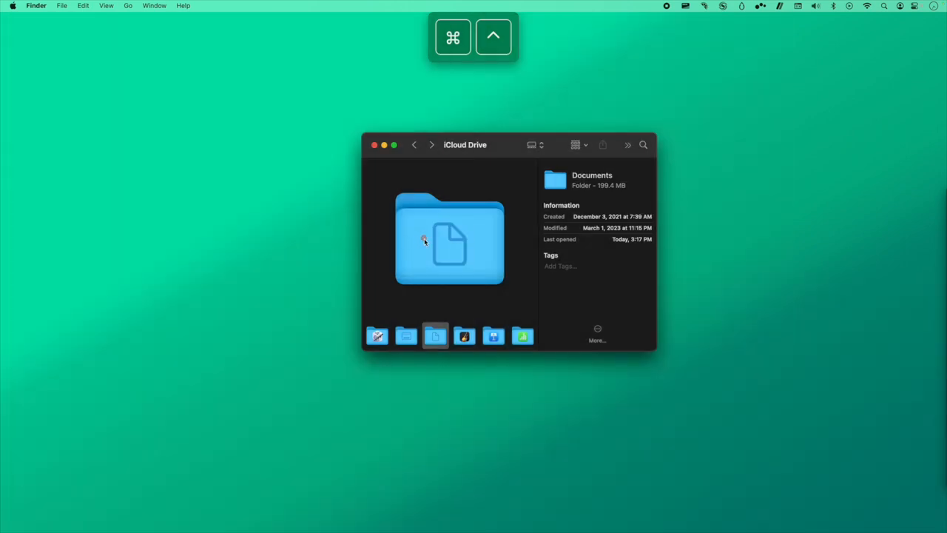
pyautogui.moveTo(407, 243)
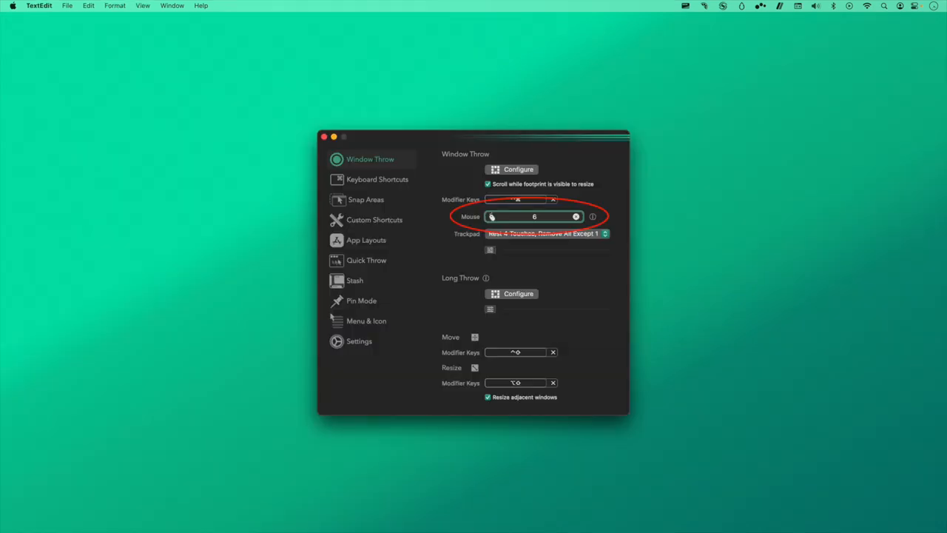
# Step: Select the Window Throw settings showing the Move modifier keys field
pyautogui.click(546, 233)
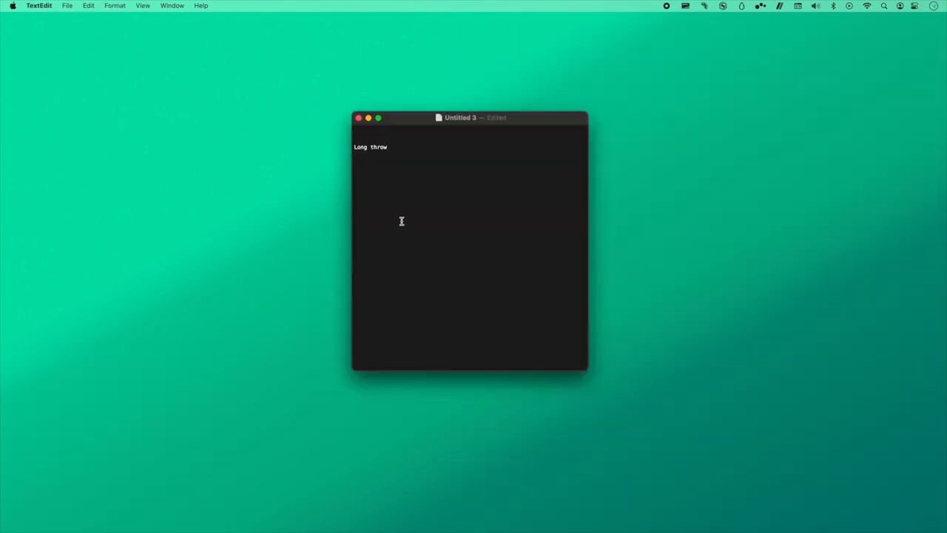
# Step: Throw the TextEdit window upward with Cmd+Up as a Long Throw demo
pyautogui.press('cmd+up')
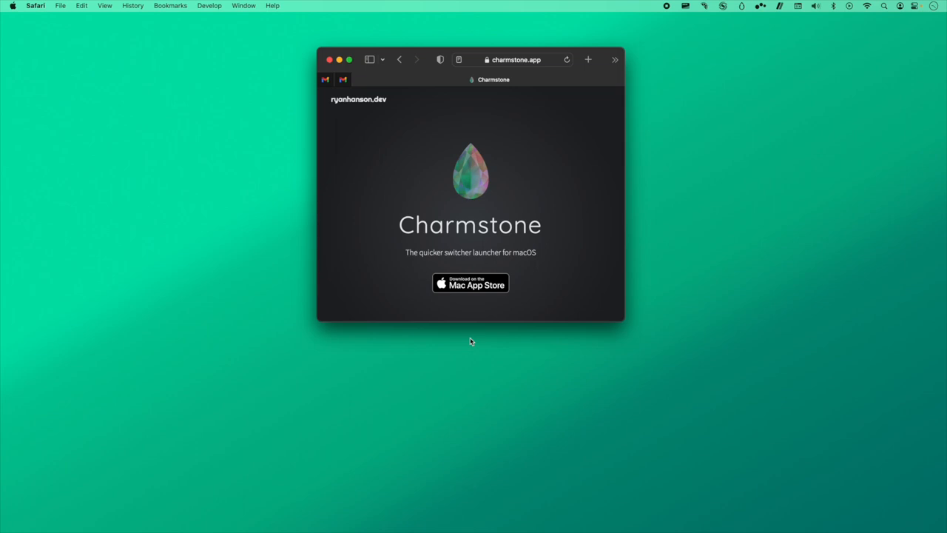
pyautogui.moveTo(471, 357)
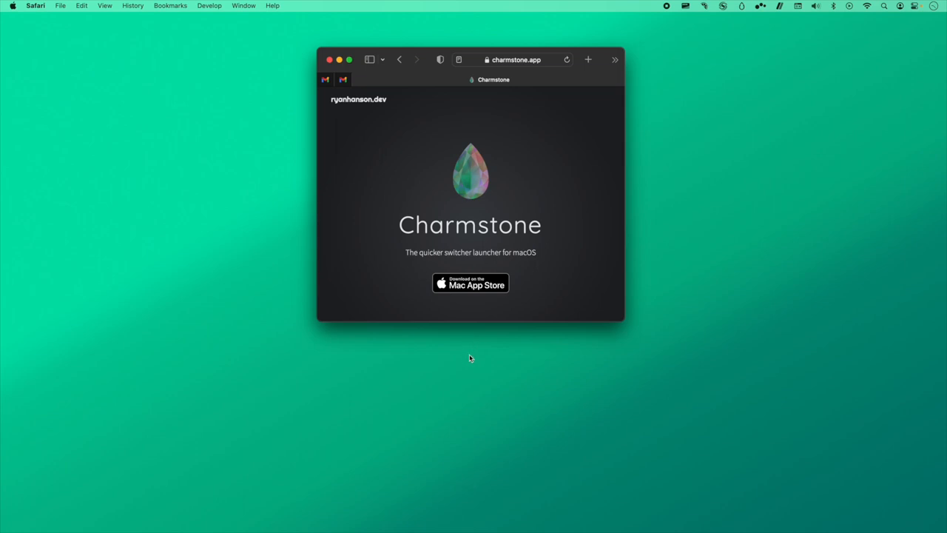